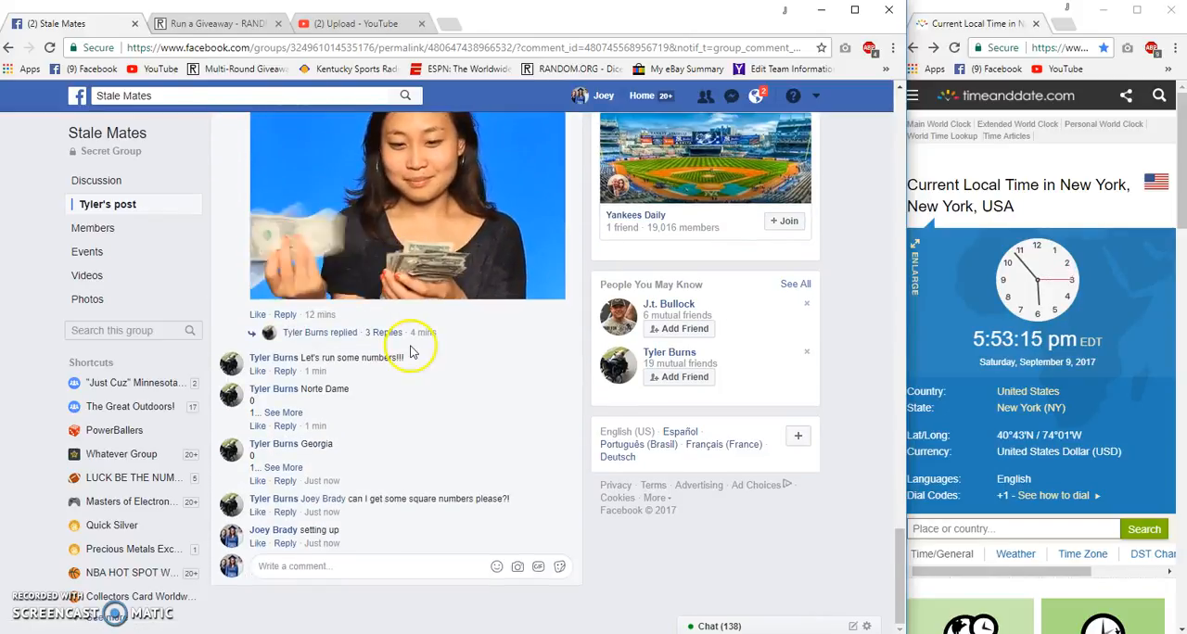
Step: Expand the Notre Dame comment and copy its square numbers 0 through 9
left_click(282, 412)
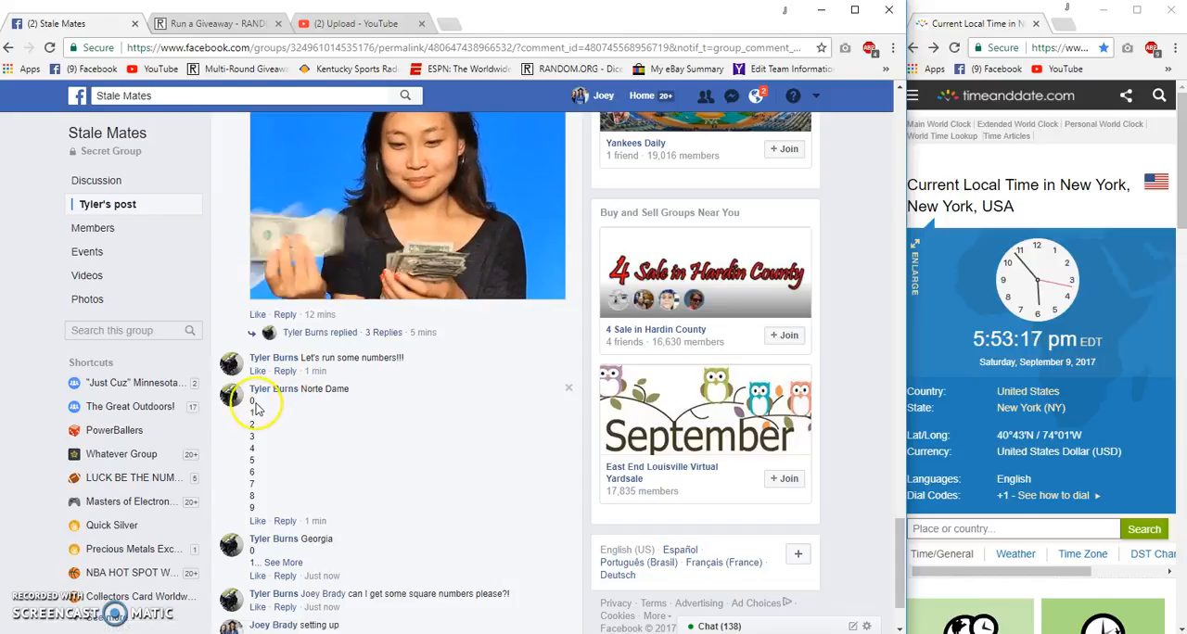
right_click(264, 486)
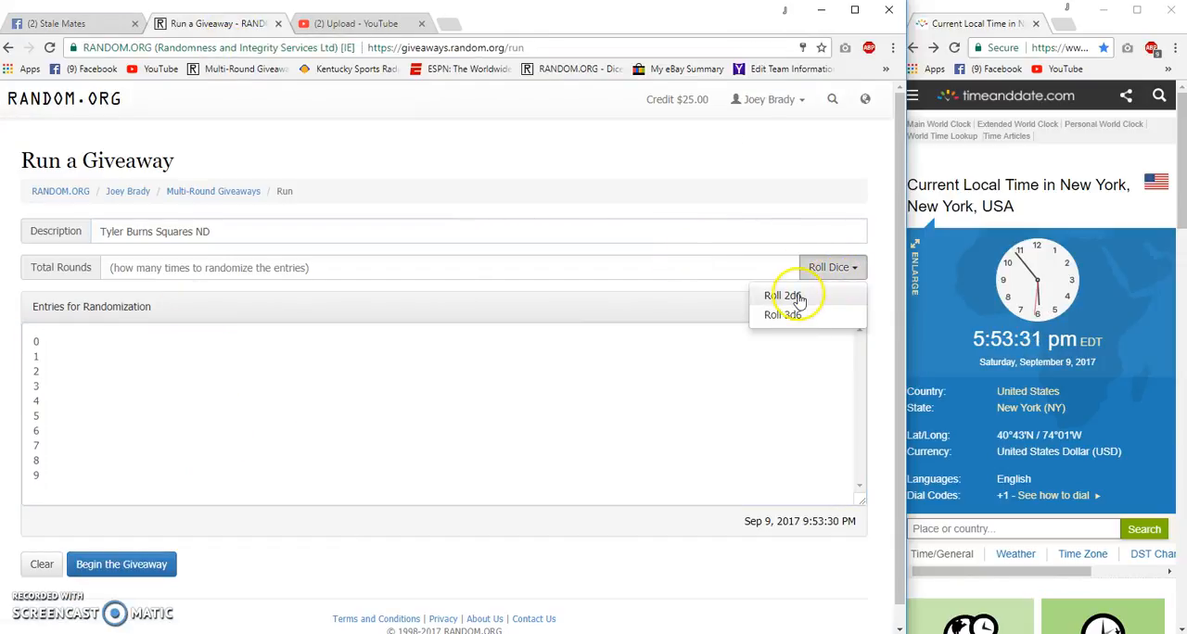
Step: Roll 2d6 to set 7 rounds, begin the Notre Dame giveaway and advance through its rounds
left_click(783, 295)
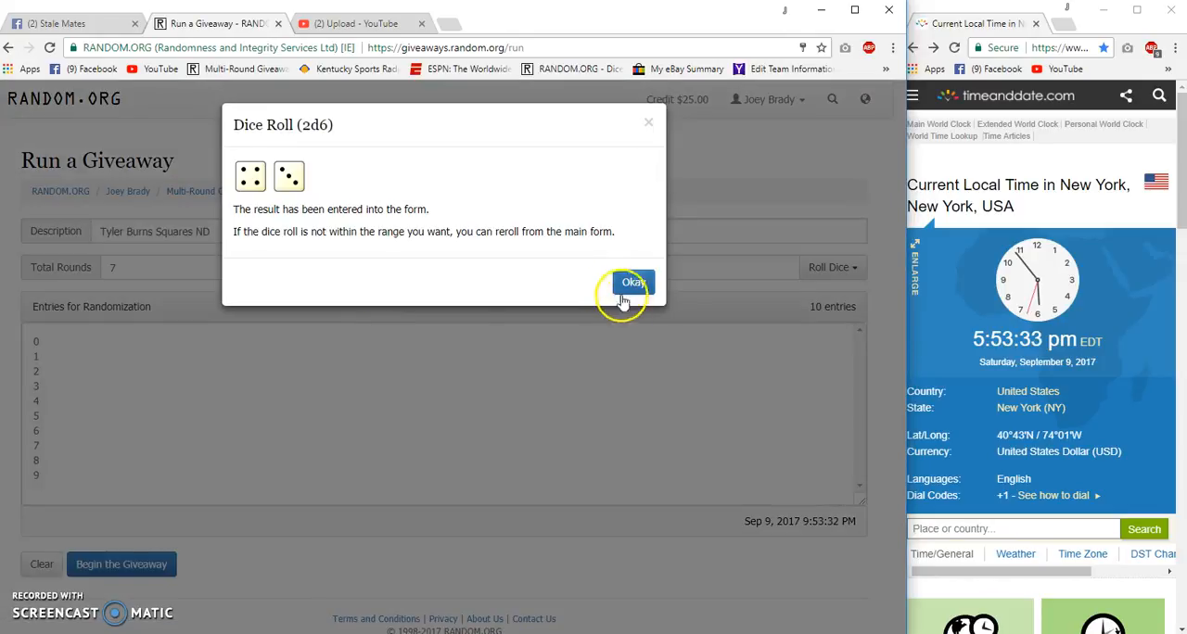
left_click(632, 282)
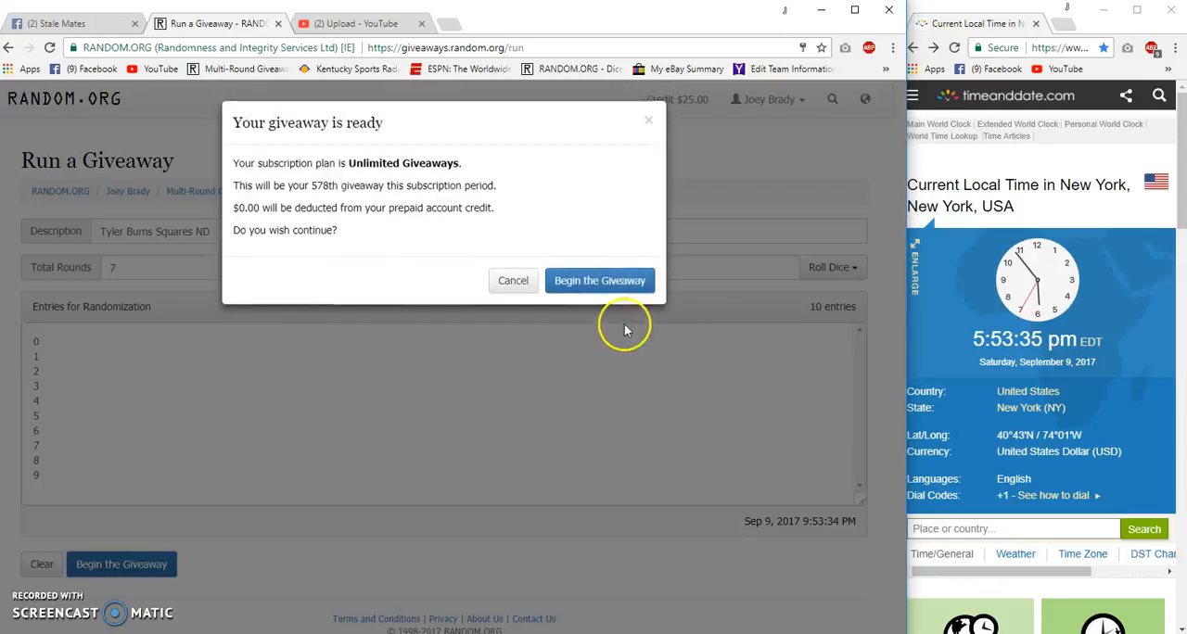
left_click(601, 280)
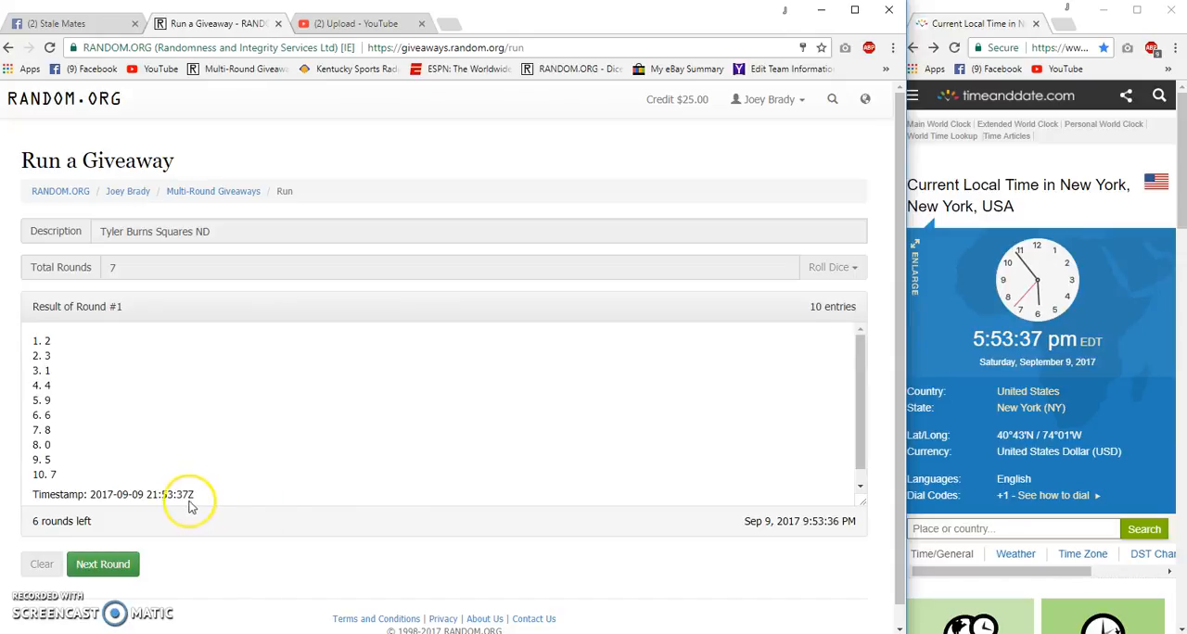
left_click(102, 564)
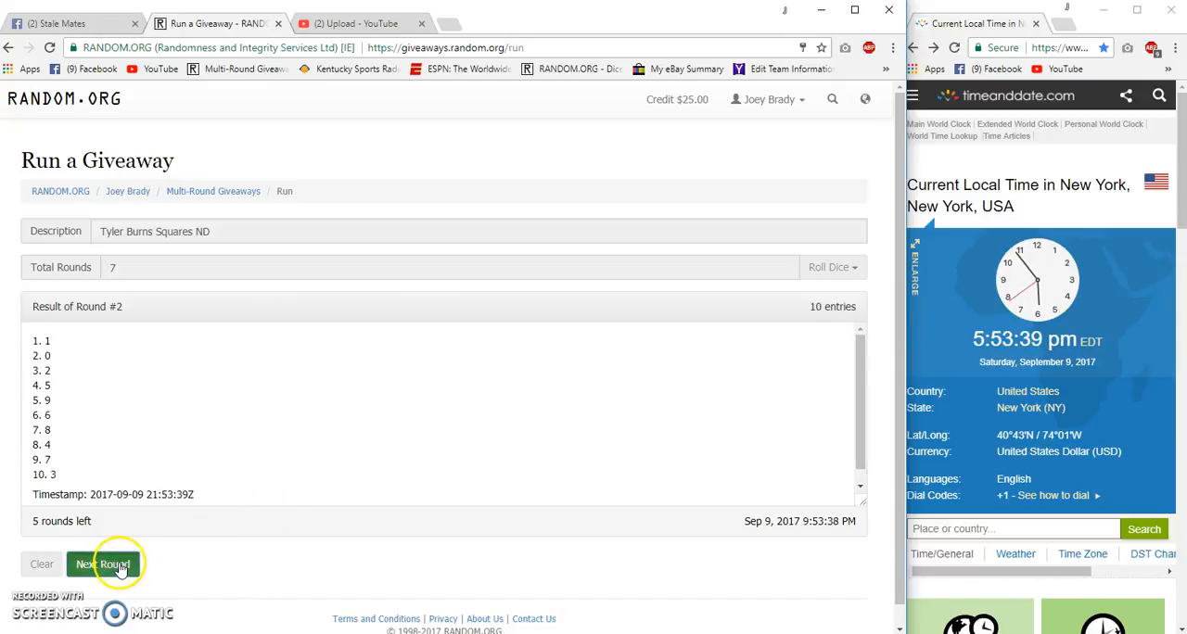
left_click(102, 564)
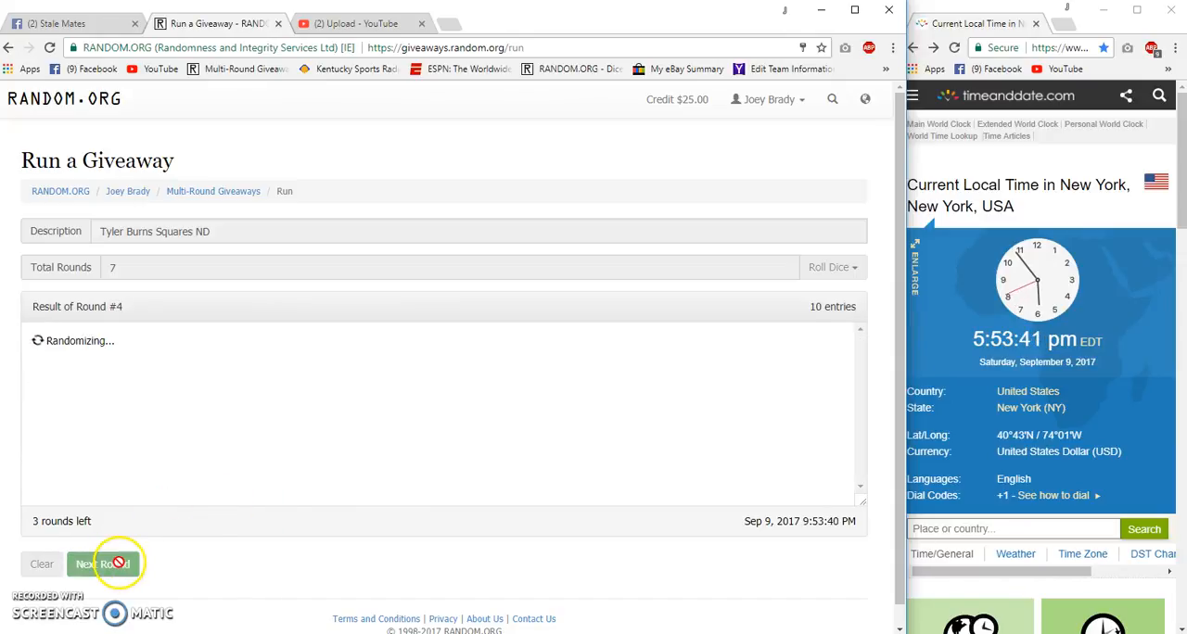
left_click(102, 564)
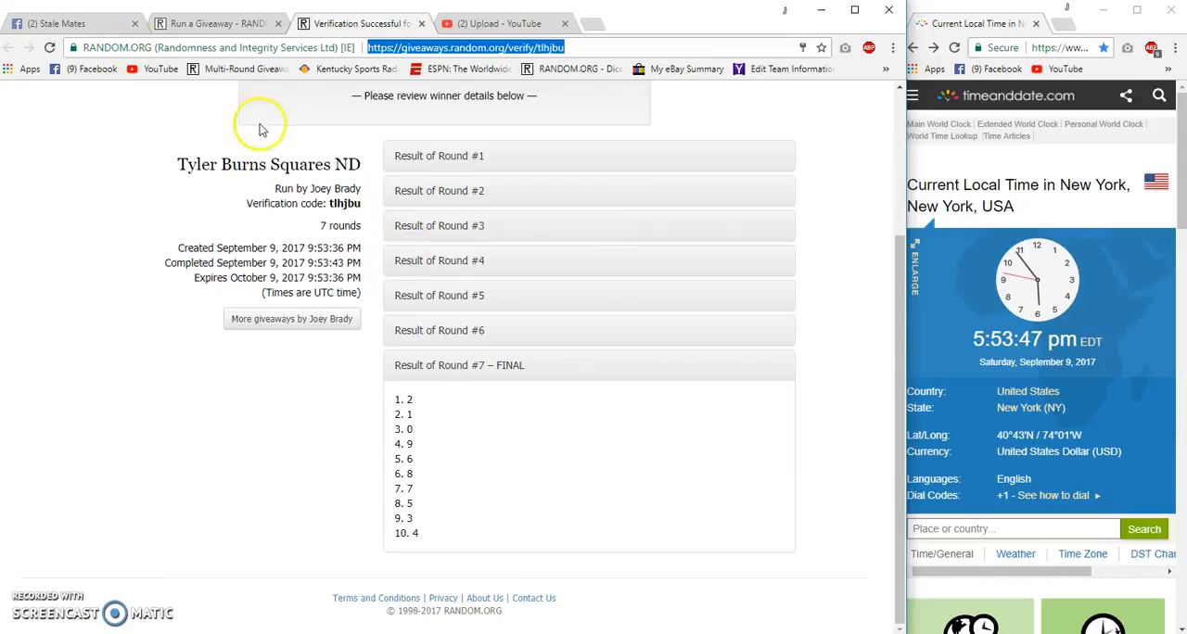
Step: Share the verification URL and final Round 7 order to the Facebook thread
left_click(60, 23)
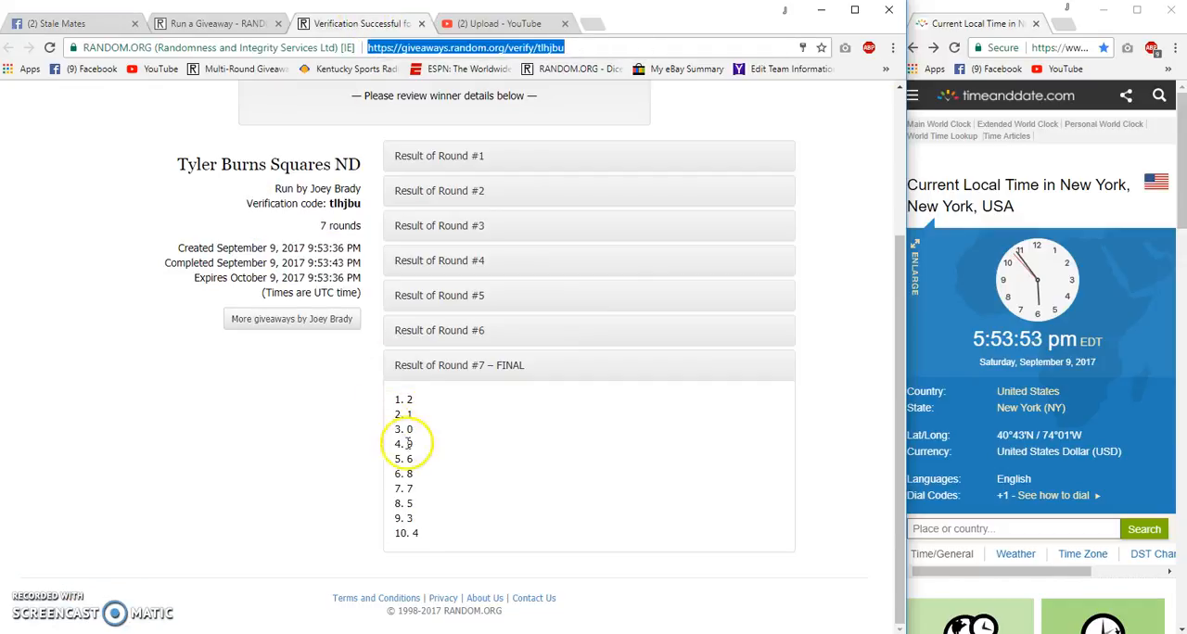
left_click_drag(404, 399, 405, 534)
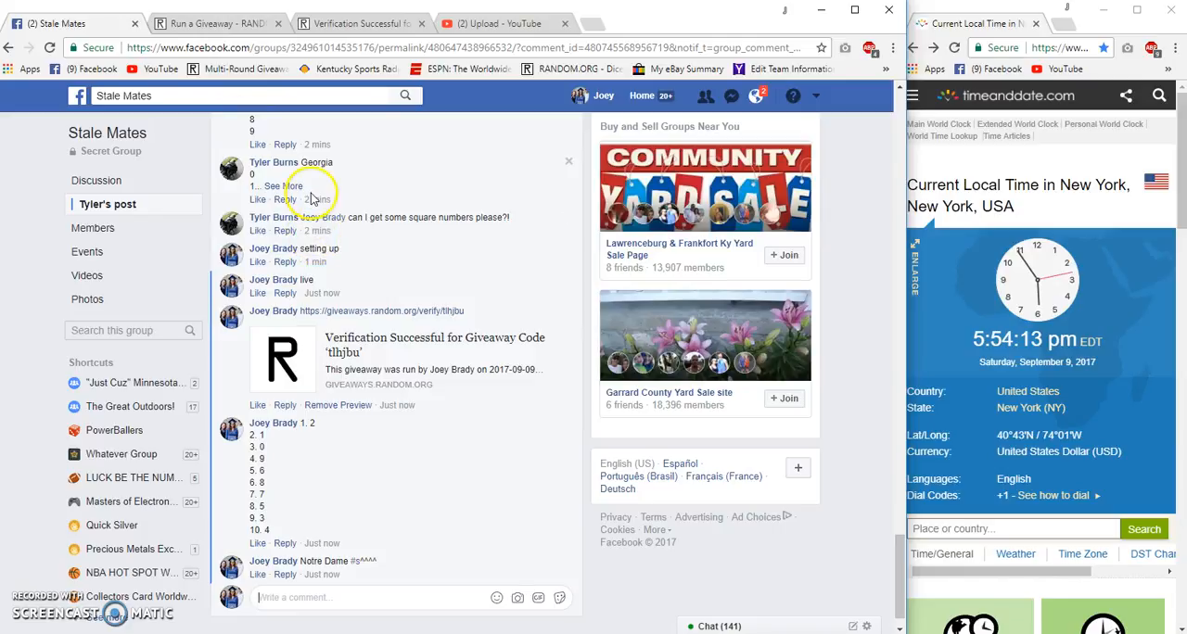
left_click(278, 185)
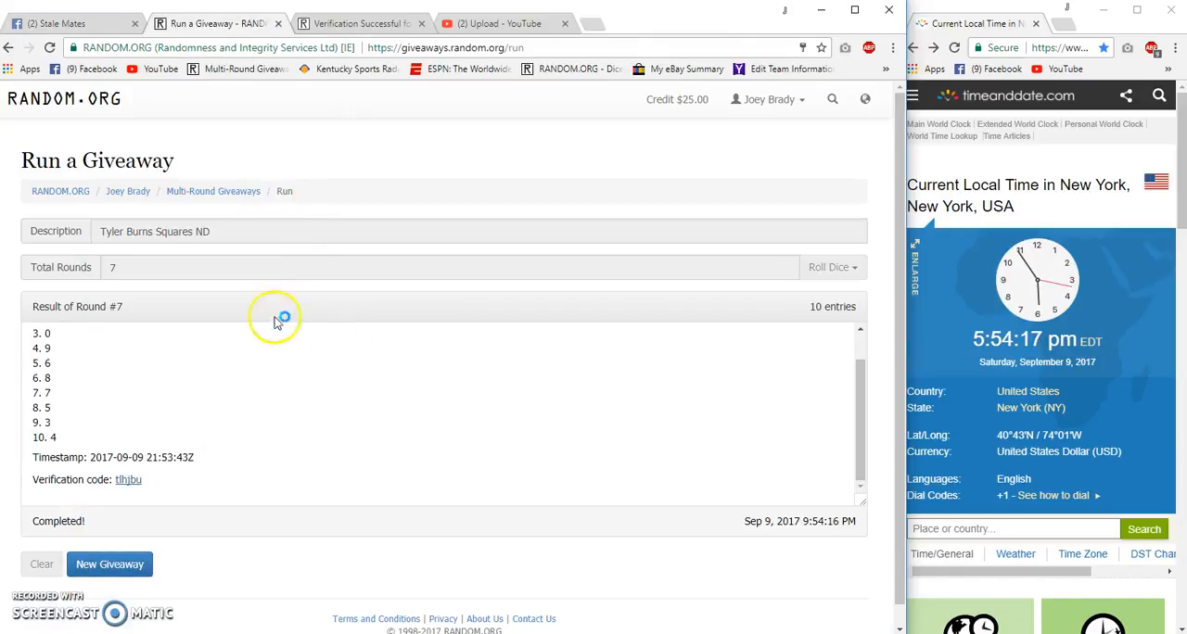
left_click(110, 563)
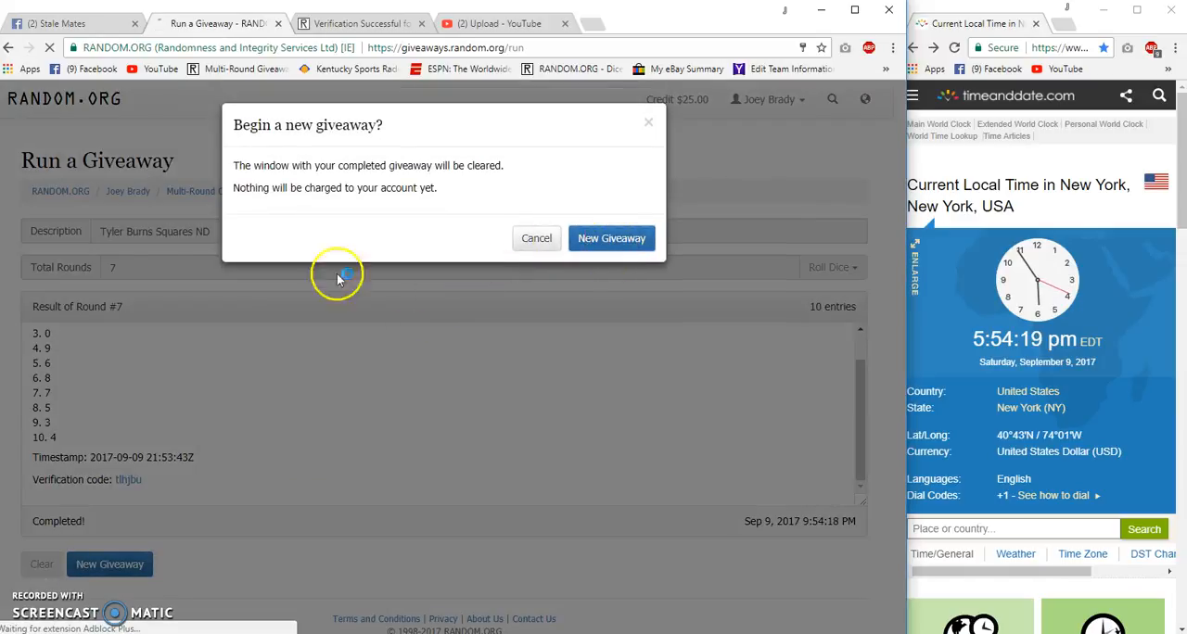
left_click(612, 237)
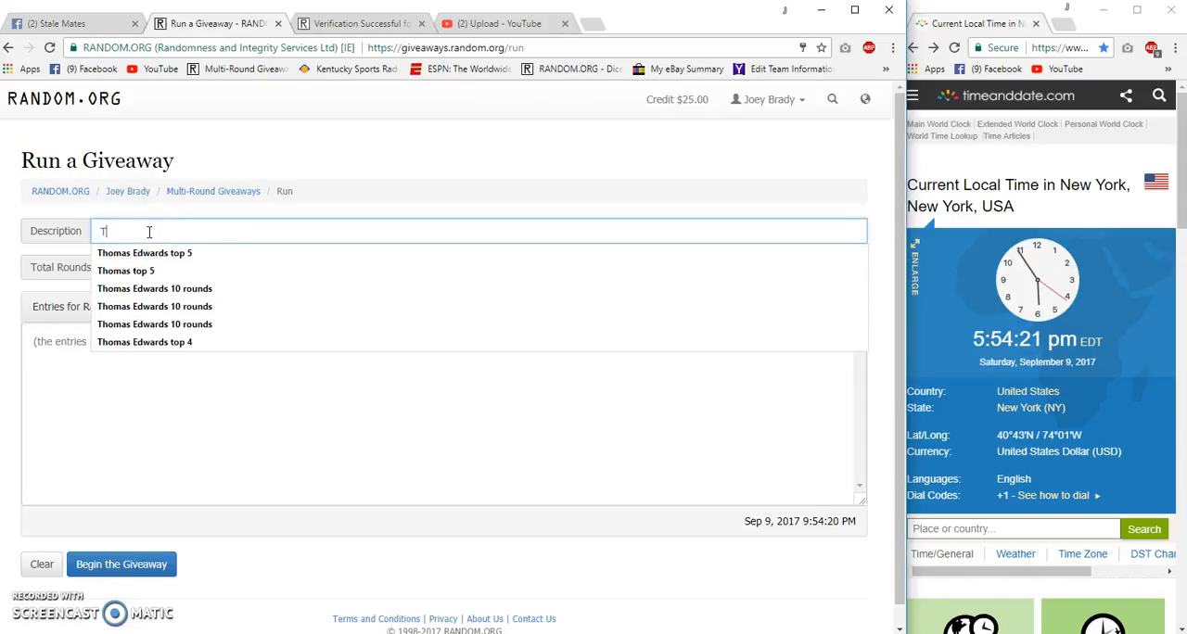
type("Tyler Brun")
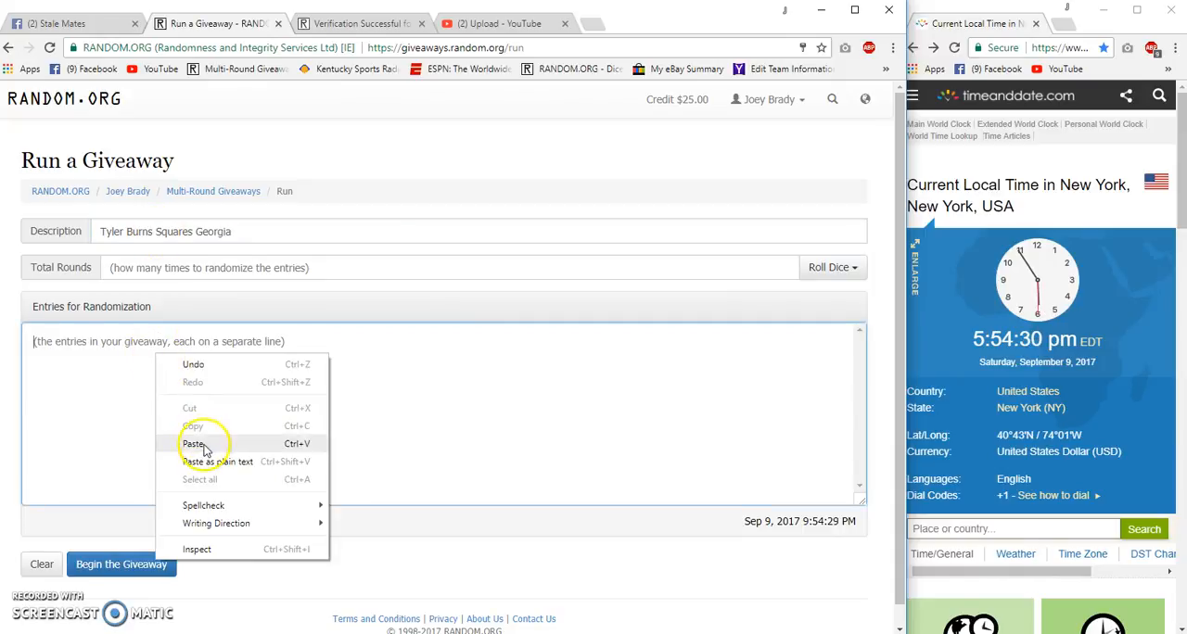
left_click(831, 267)
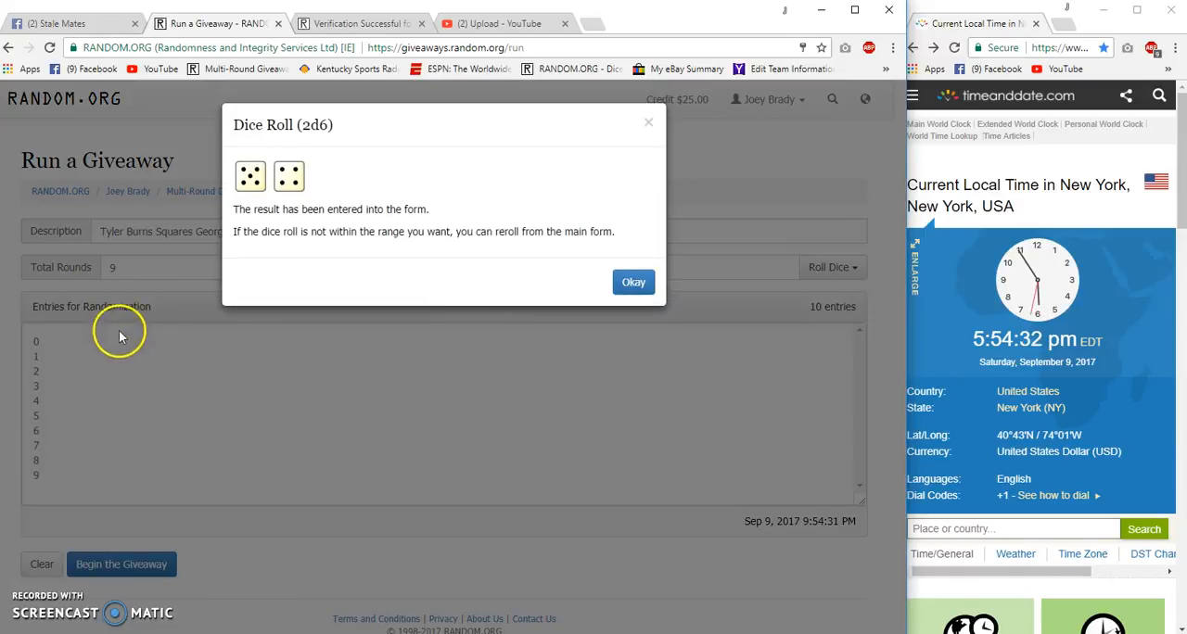
Step: Run the Georgia giveaway through its 9 dice-rolled rounds and view its verification page
left_click(635, 282)
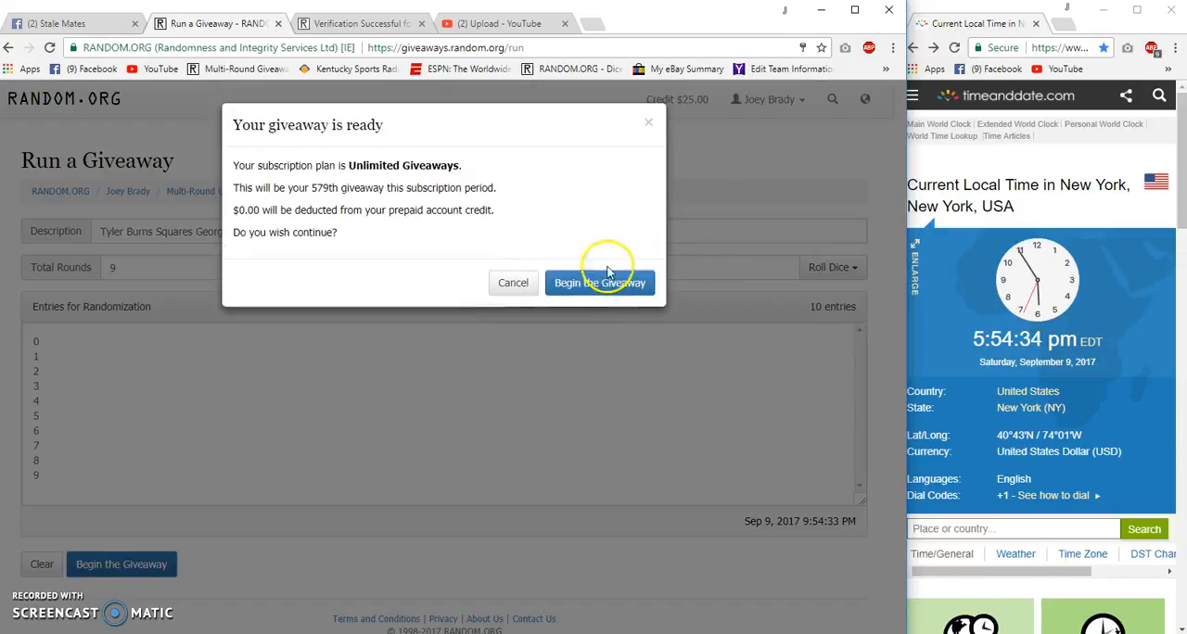
left_click(599, 282)
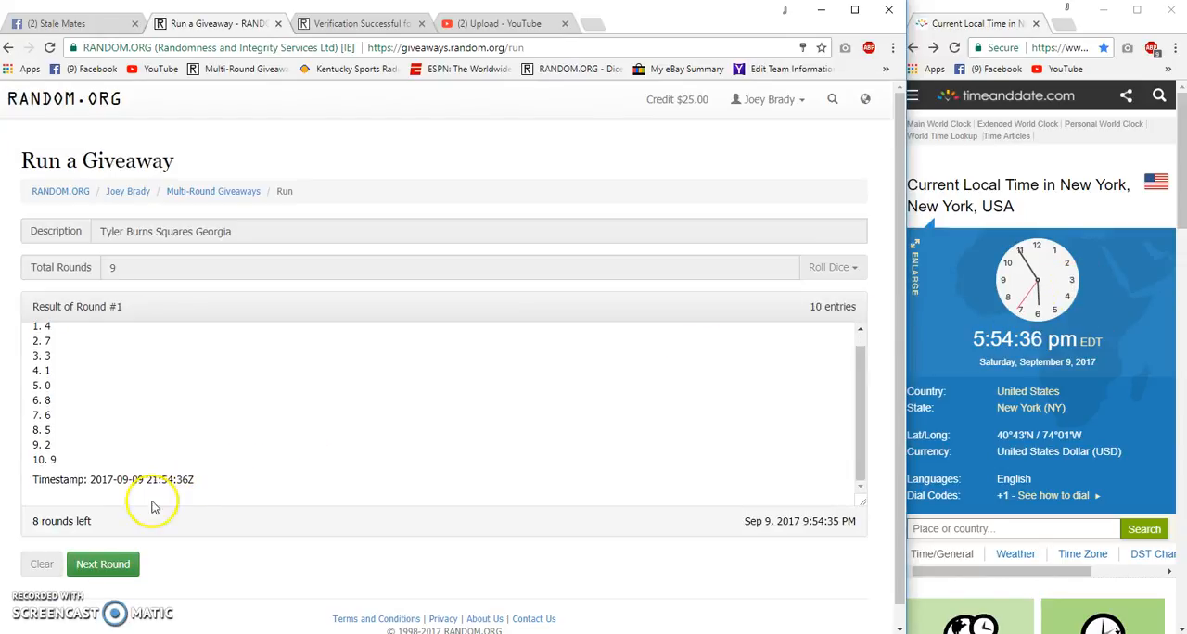
left_click(104, 564)
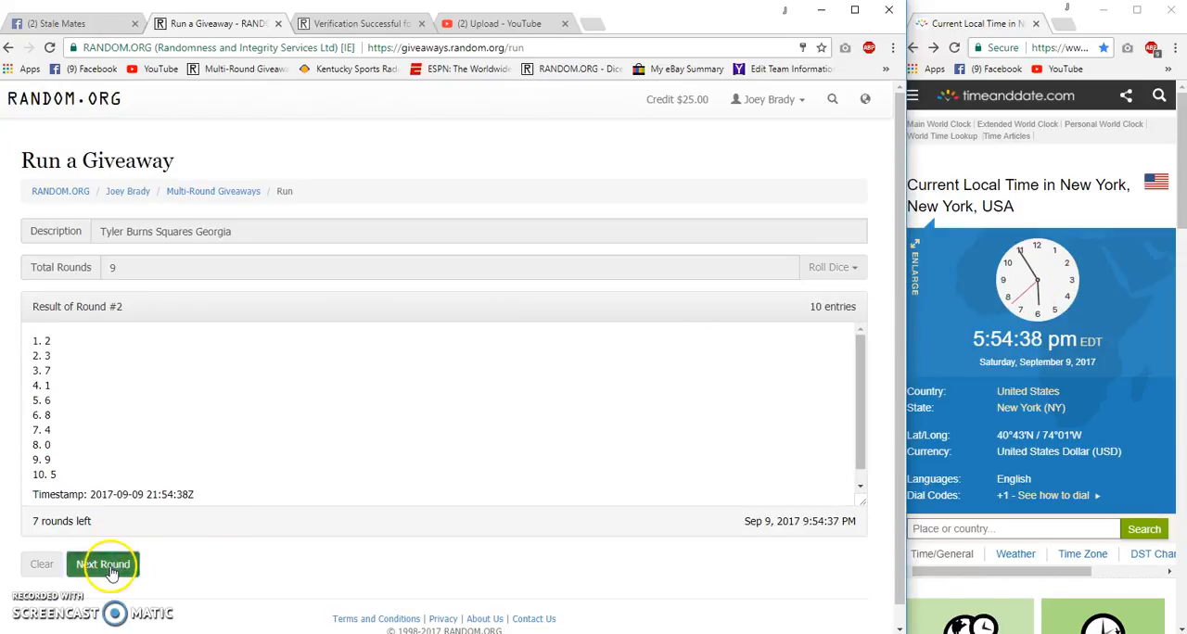
left_click(102, 564)
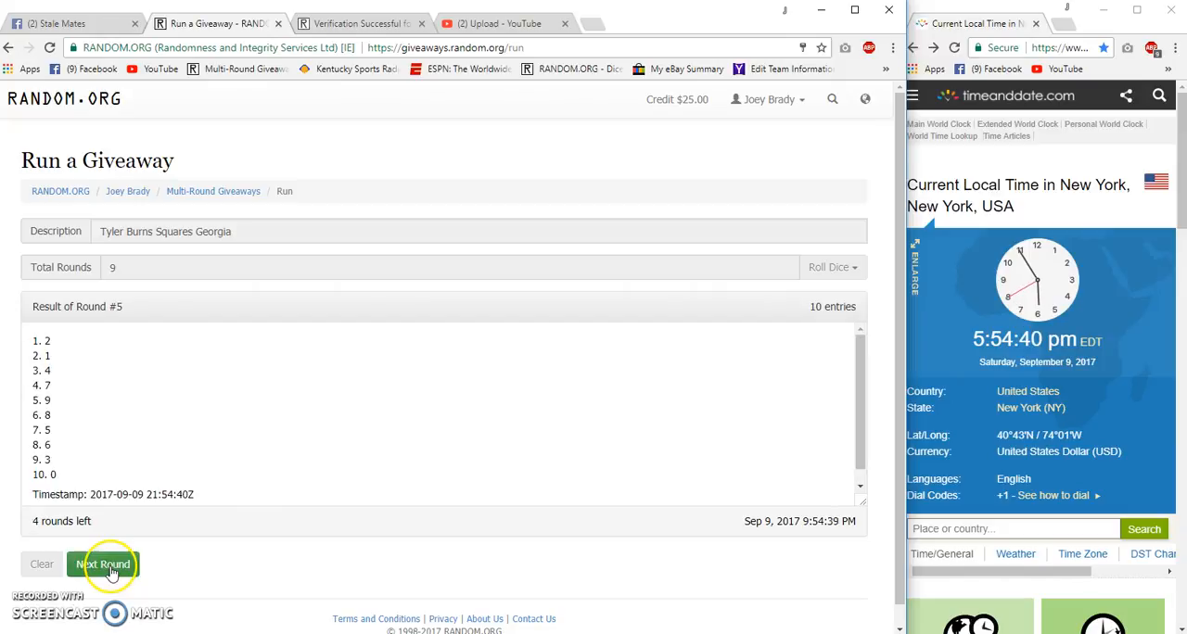
left_click(102, 564)
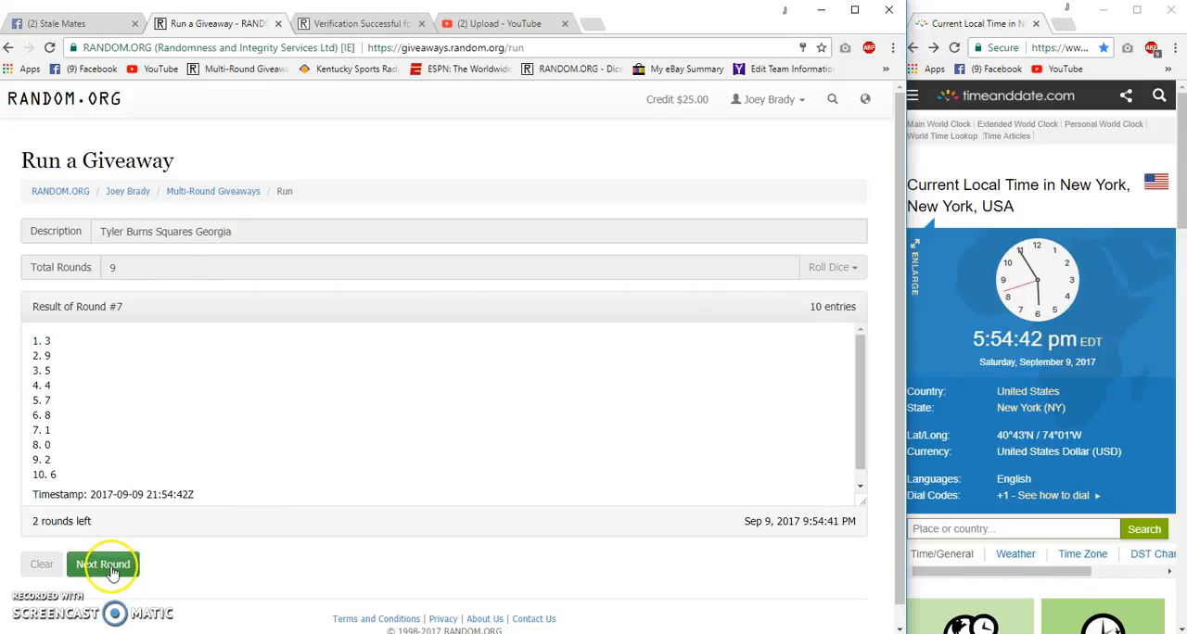
left_click(102, 564)
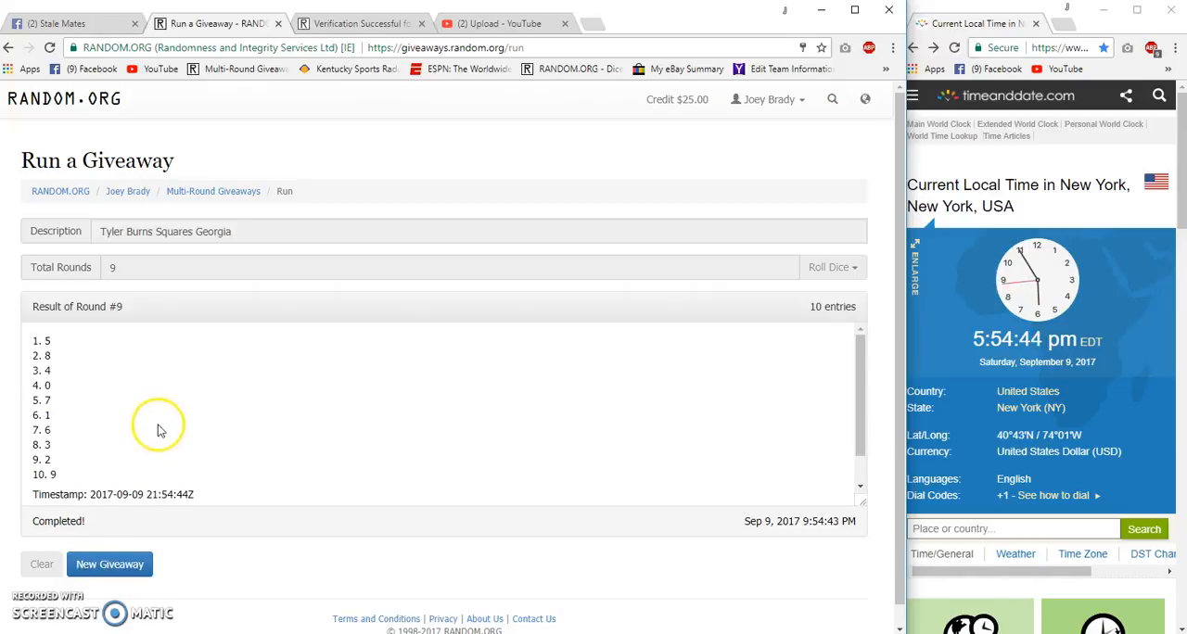
left_click(361, 22)
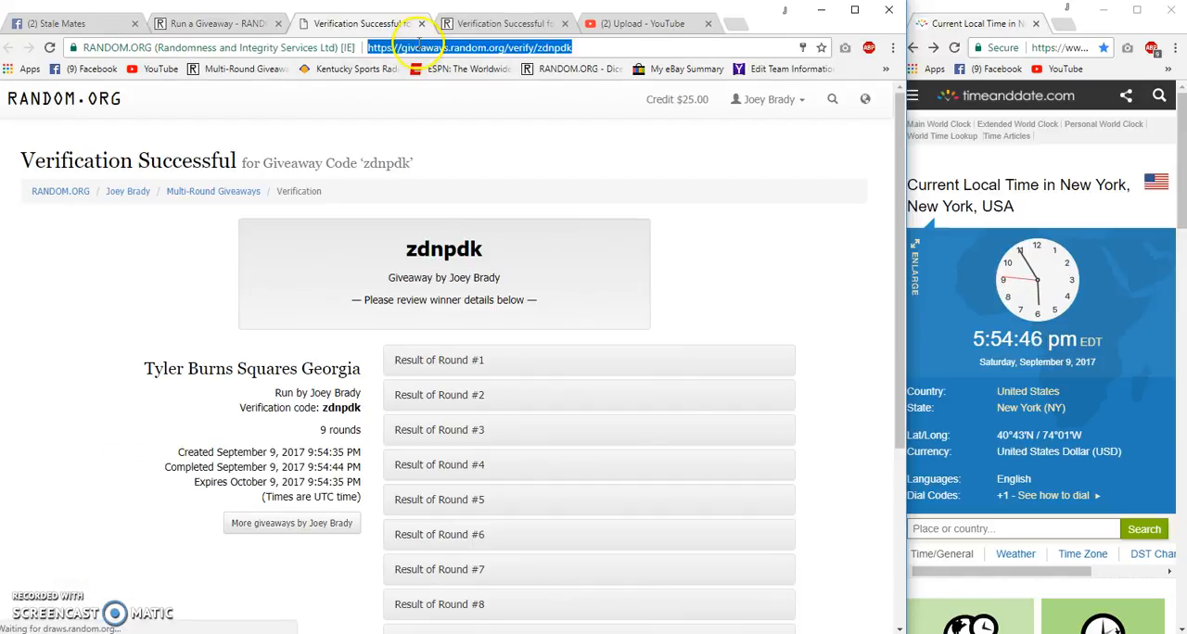
Step: Copy the Round 9 FINAL order and return to the Stale Mates Facebook thread
scroll("down", 3)
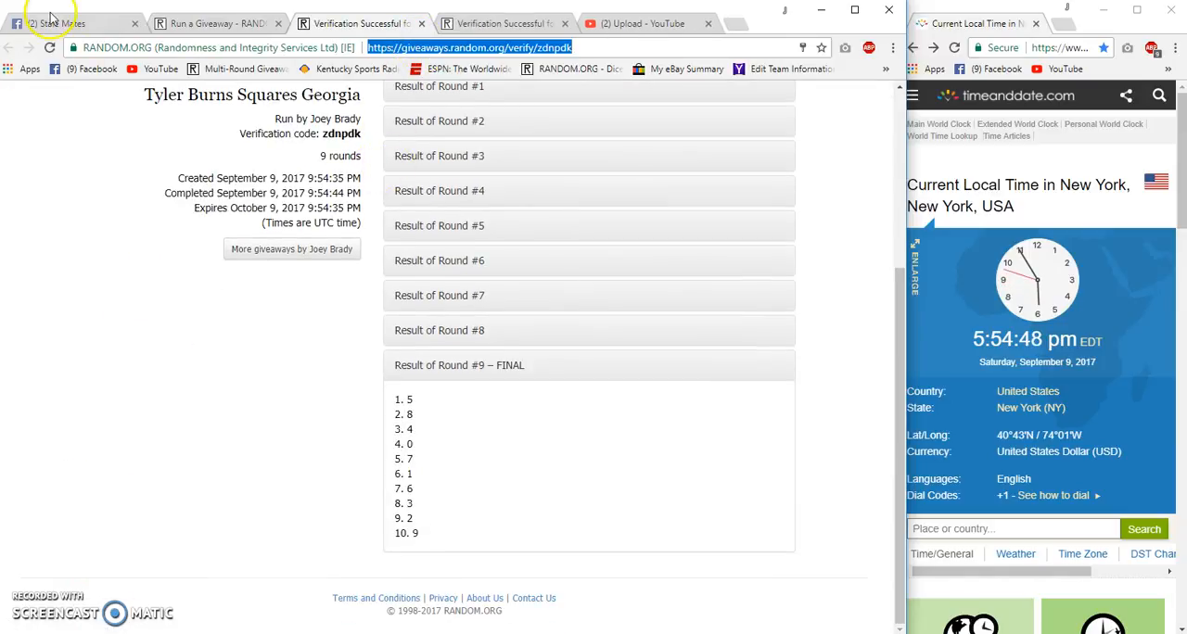
left_click(64, 22)
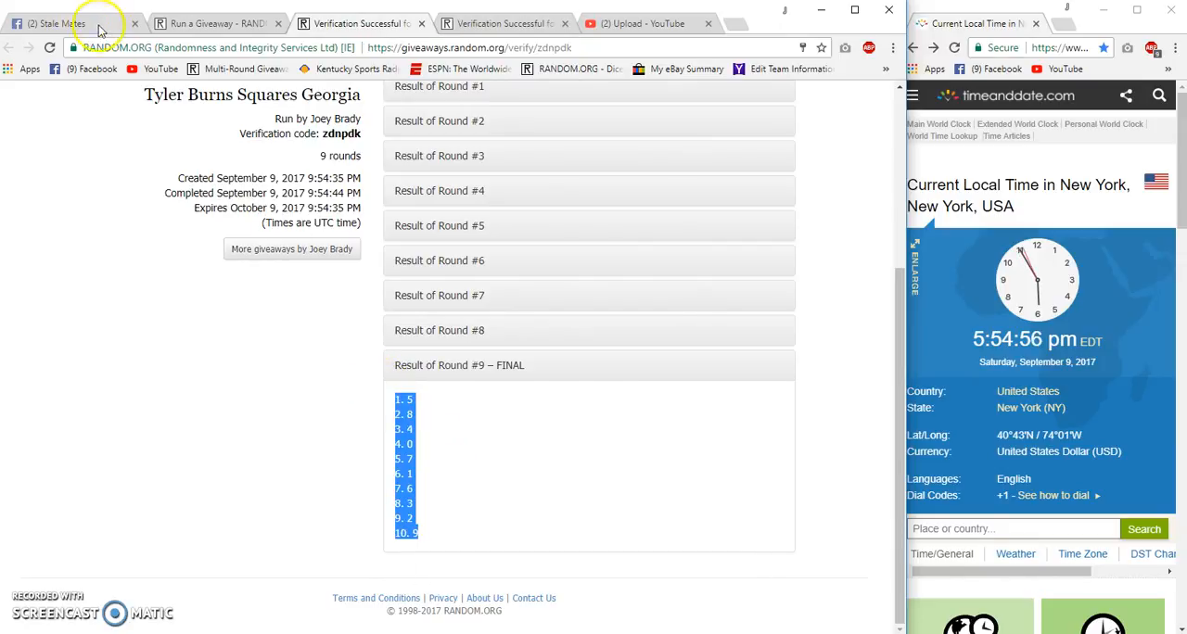
left_click(59, 23)
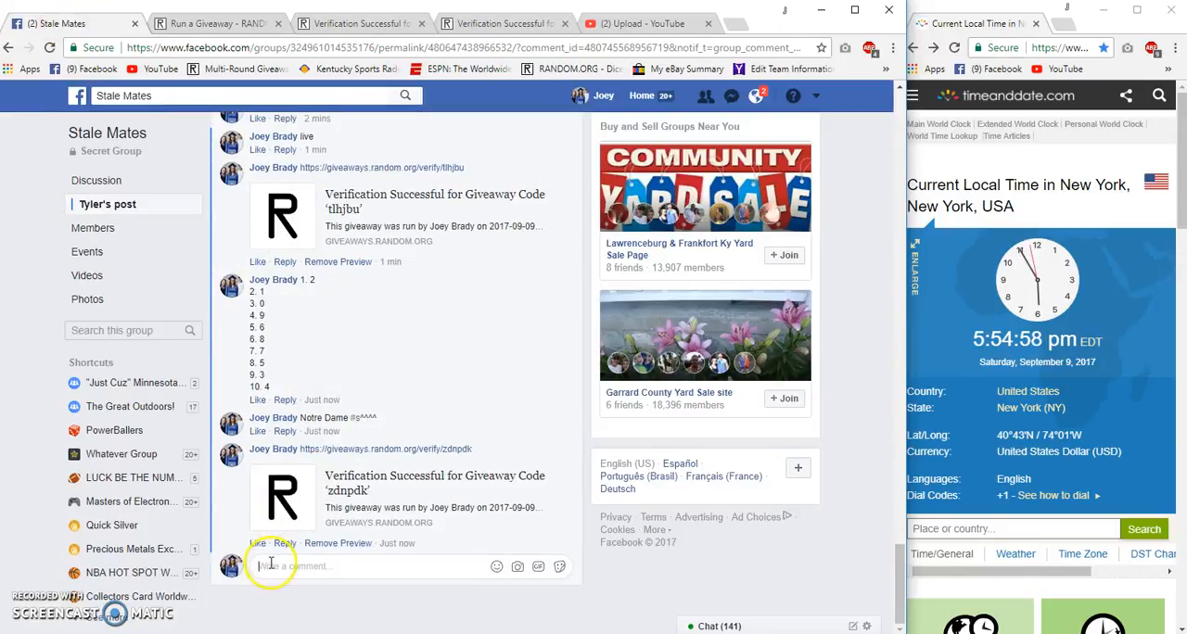
Step: Post Georgia's final Round 9 order and a '***Georgia 3rd***' label comment
scroll("down", 3)
type("^^^G")
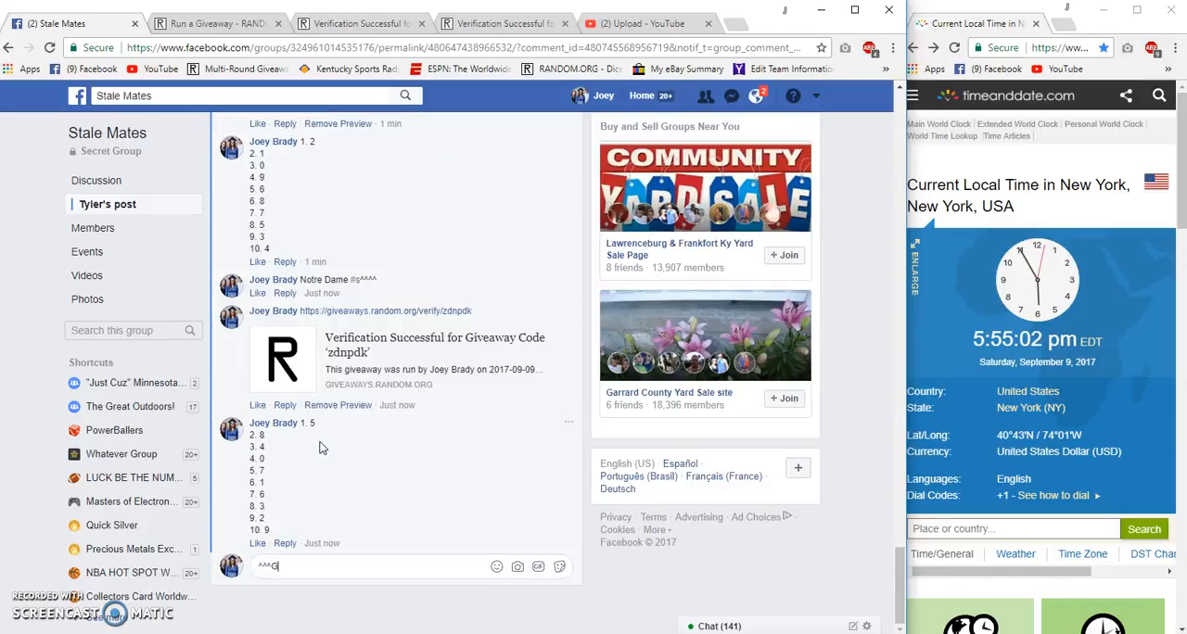
type("eorgia")
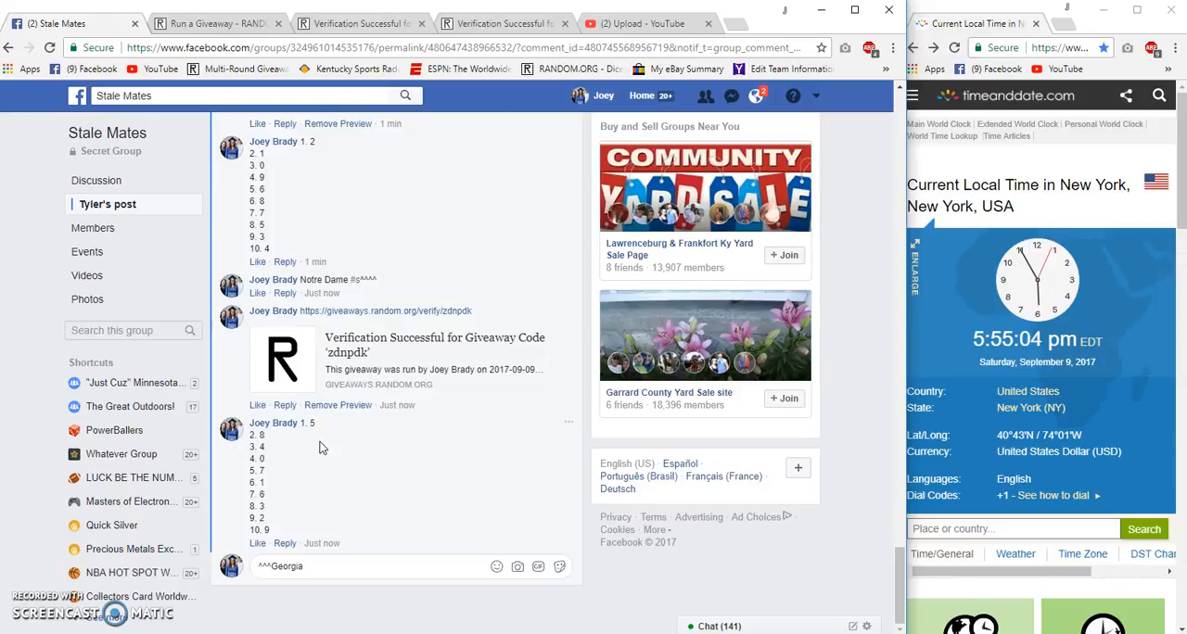
type("3")
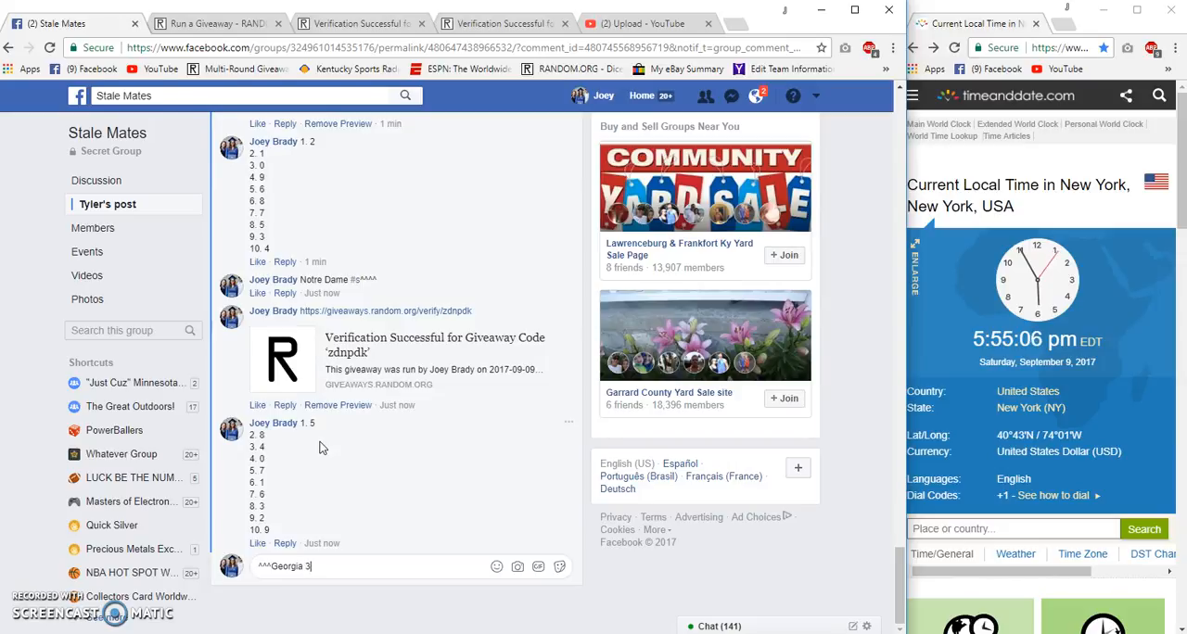
type("8^")
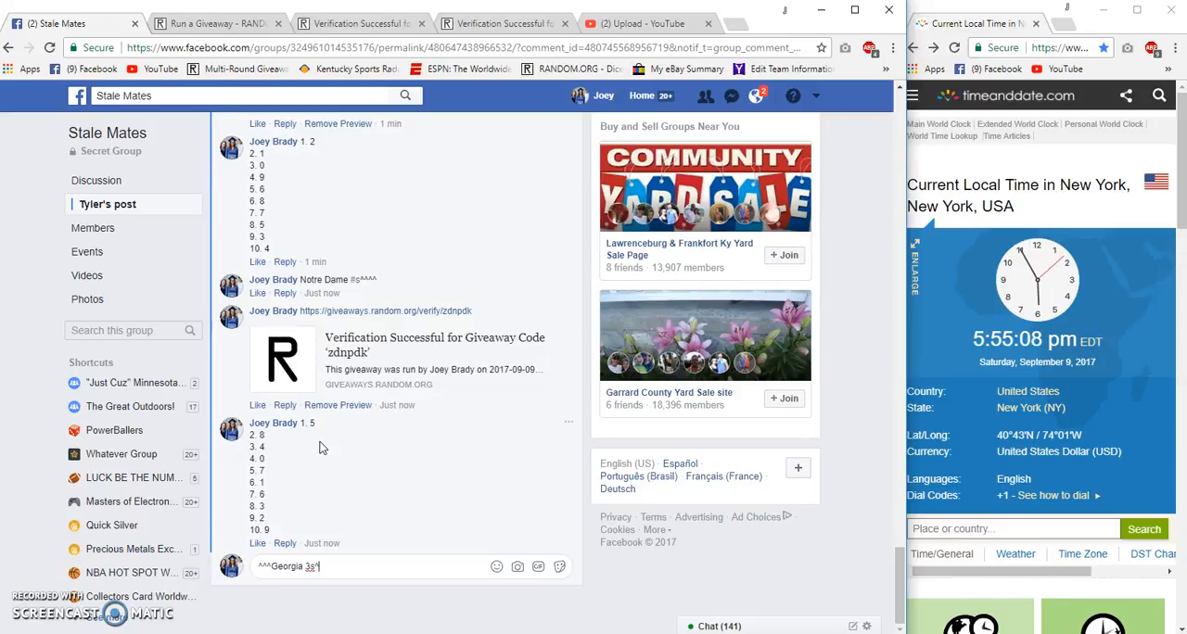
key("Enter")
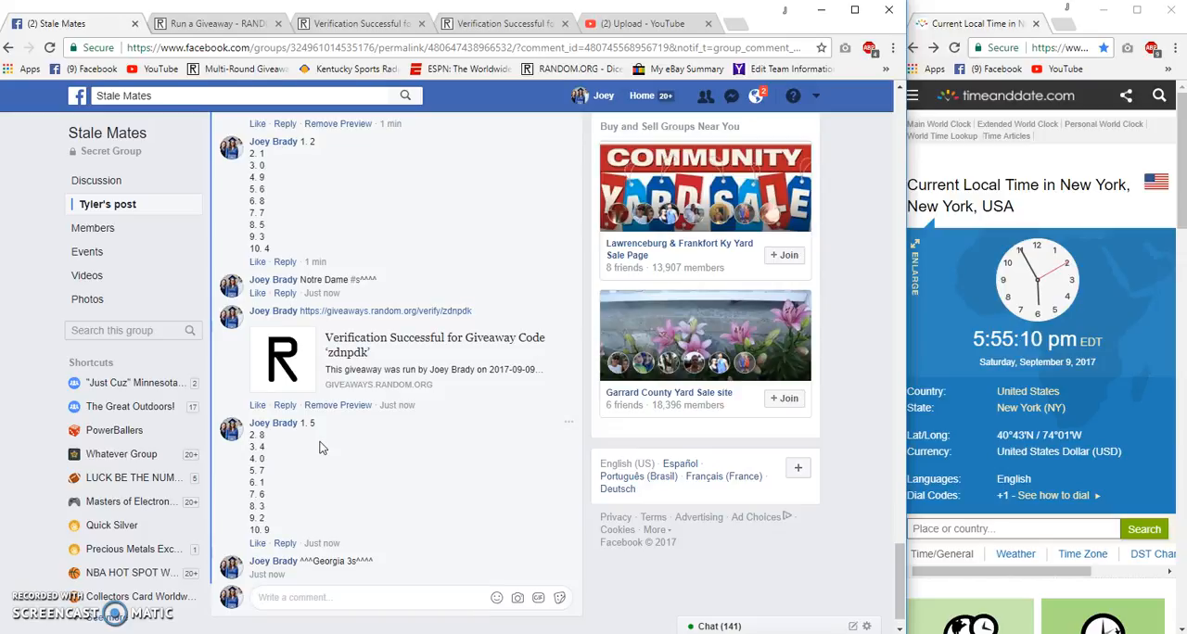
mouse_move(388, 560)
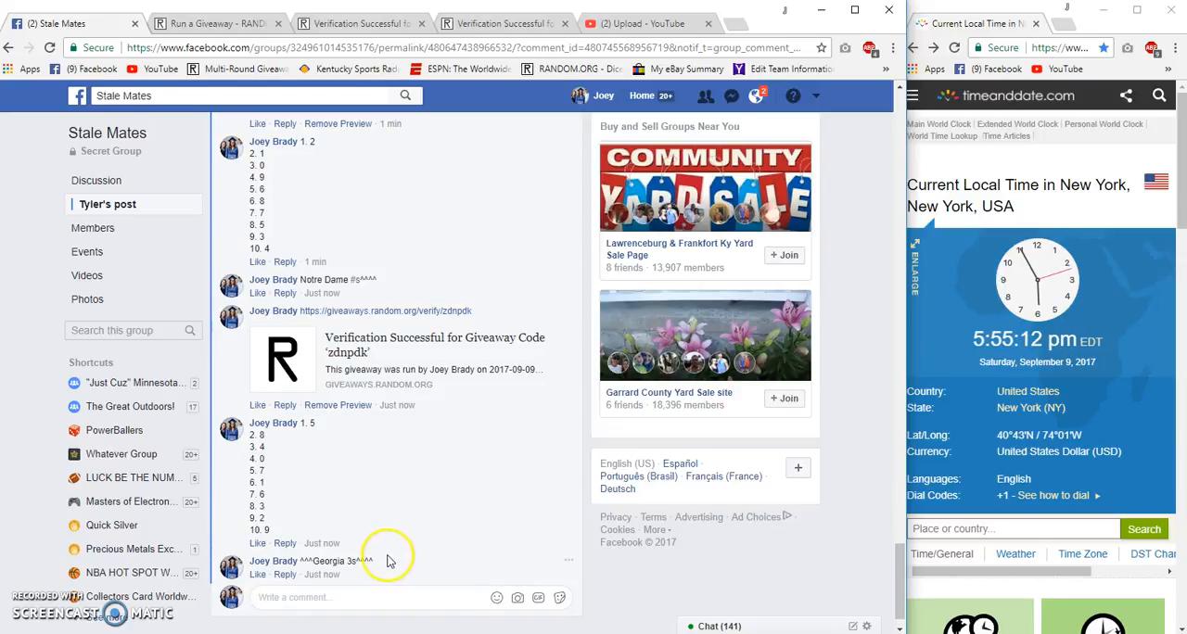